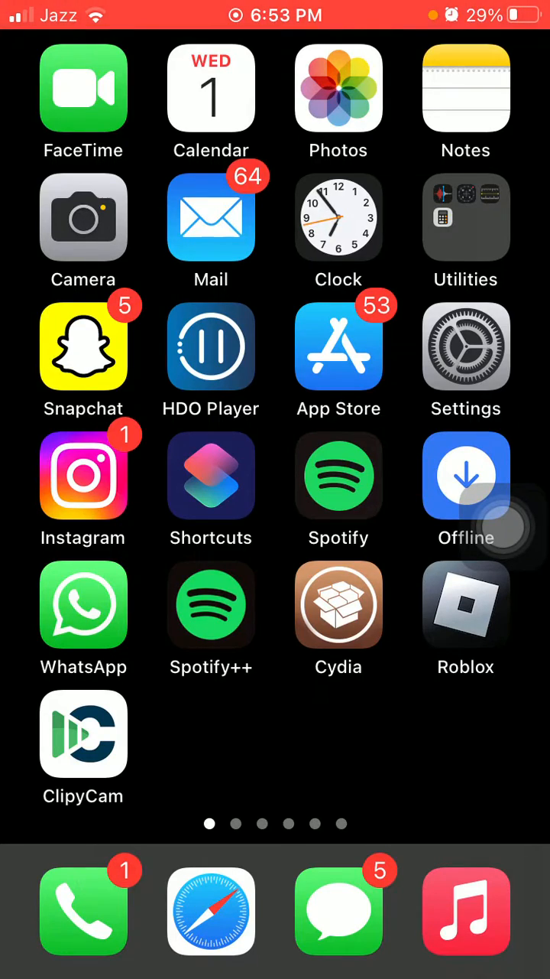
- Show the Tenda_483090 network's details scrolled down to its DNS configuration
left_click(465, 345)
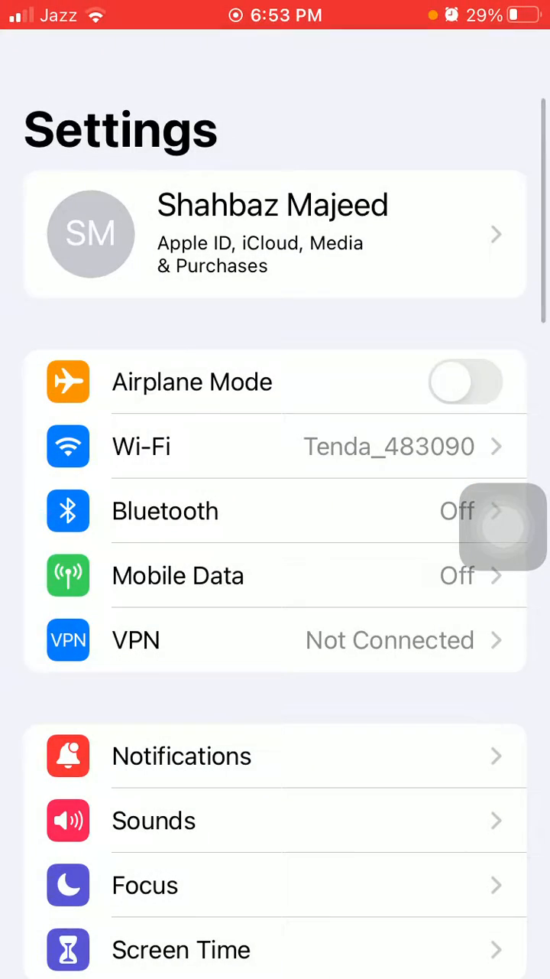
left_click(390, 447)
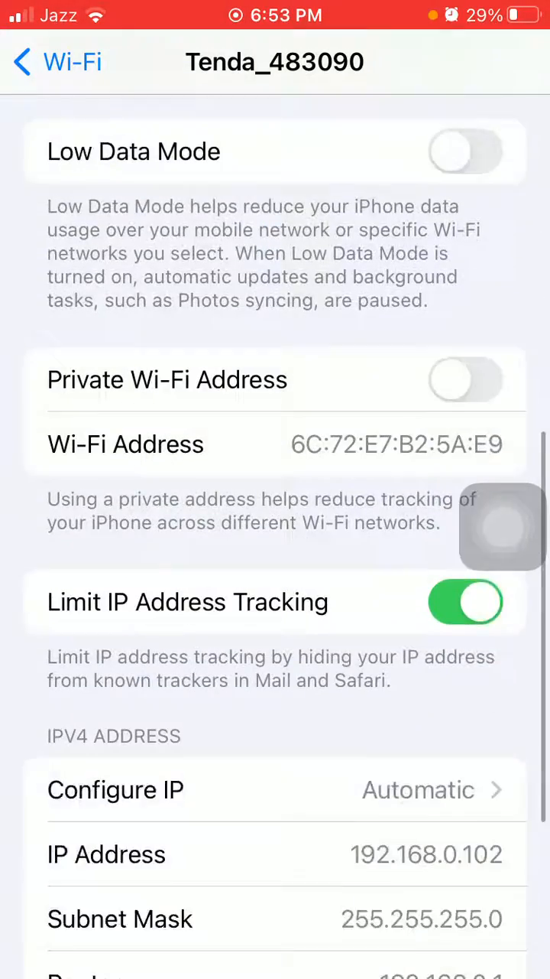
scroll("down", 3)
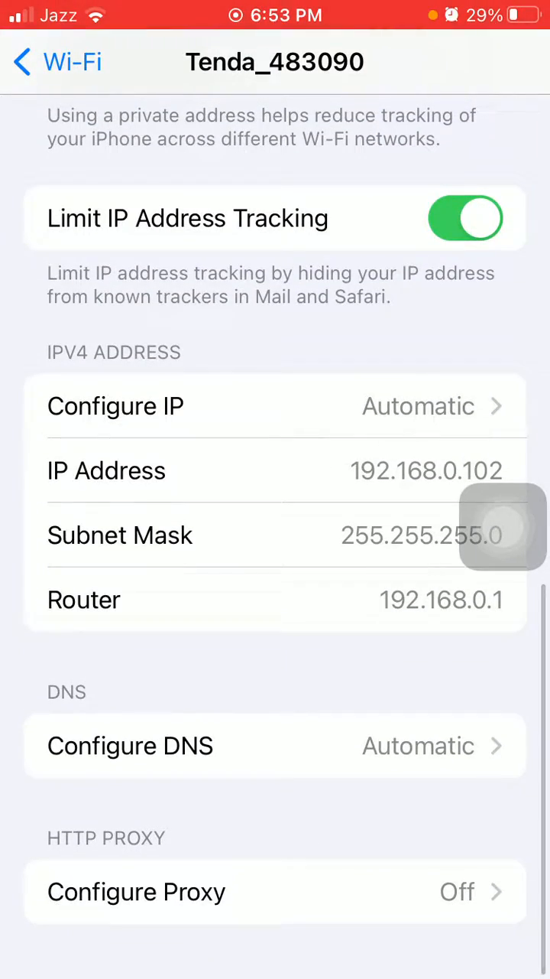
- Switch DNS to Manual and delete the 103.161.49.254 and 103.161.48.10 servers
left_click(130, 746)
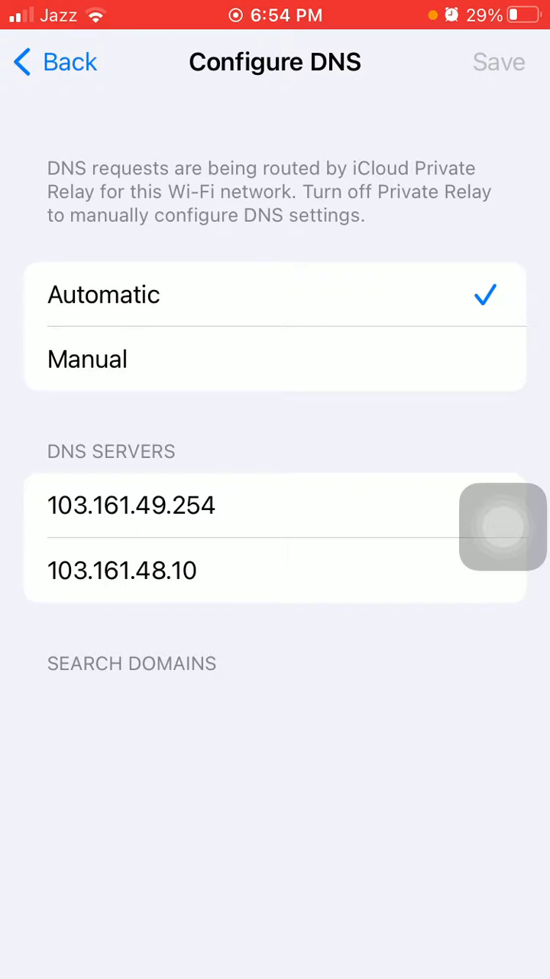
left_click(87, 358)
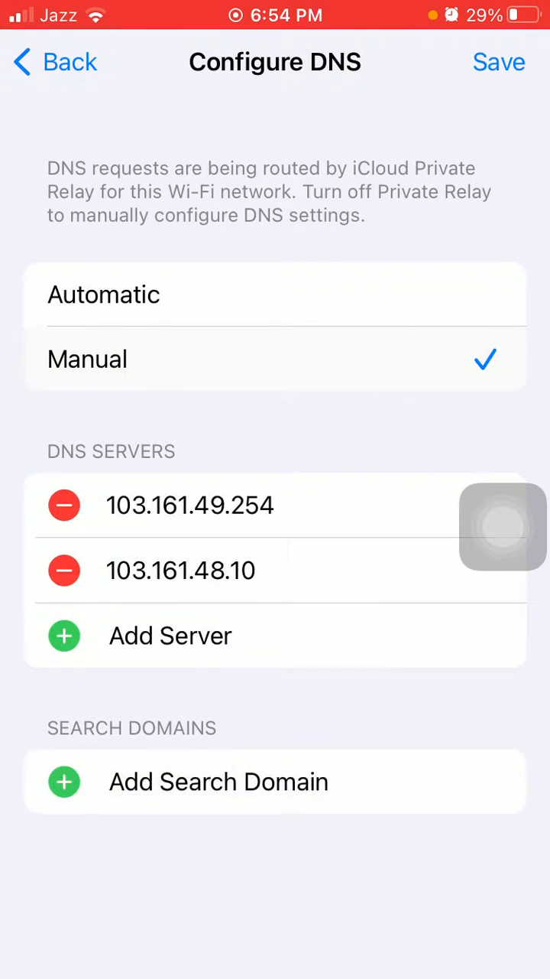
left_click_drag(229, 505, 61, 504)
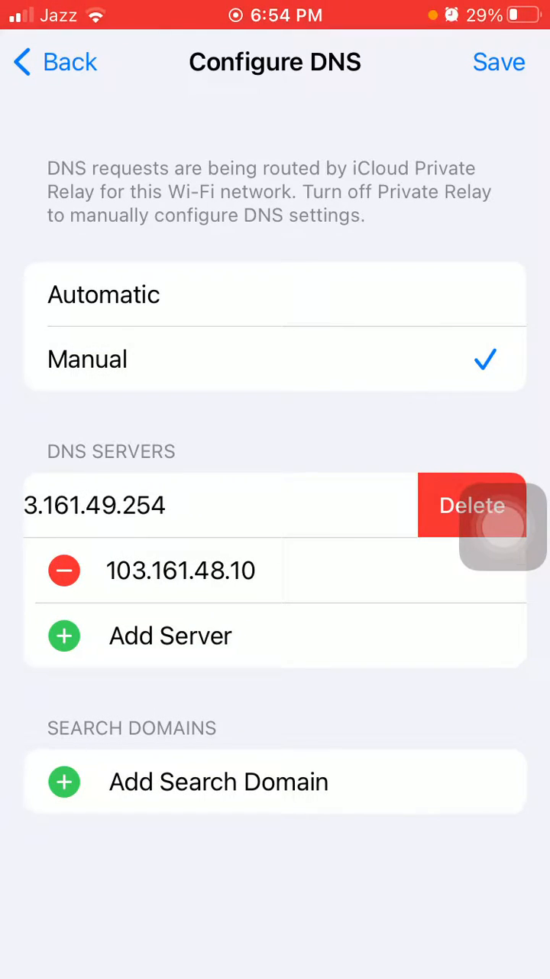
left_click(473, 505)
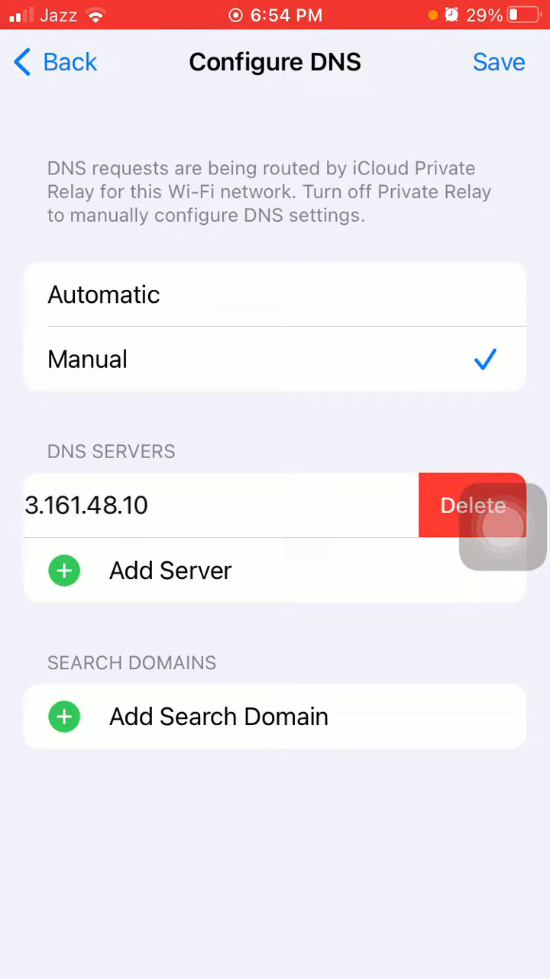
left_click(473, 505)
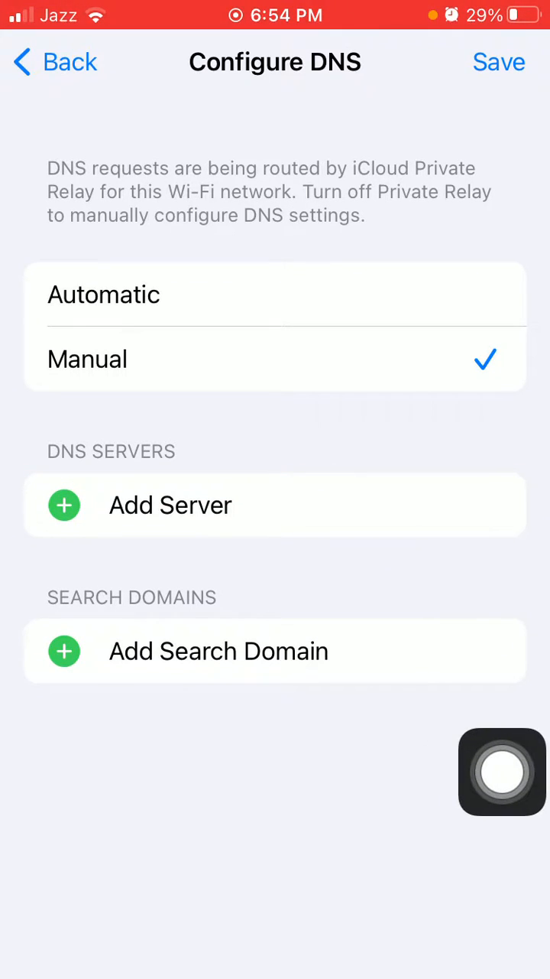
- Add 8.8.8.8 as the first DNS server and start a second entry with '4.4.'
left_click(170, 504)
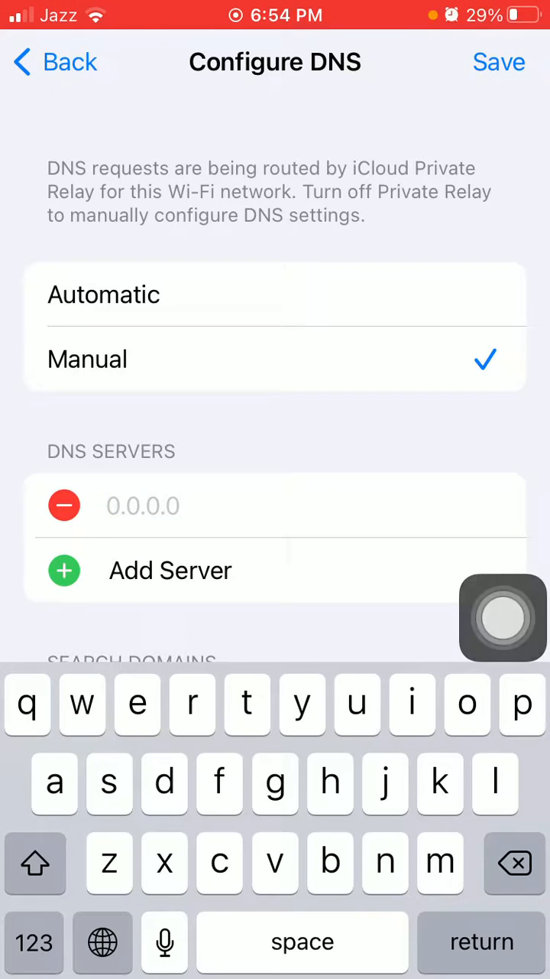
left_click(34, 942)
type("8.8.8.8")
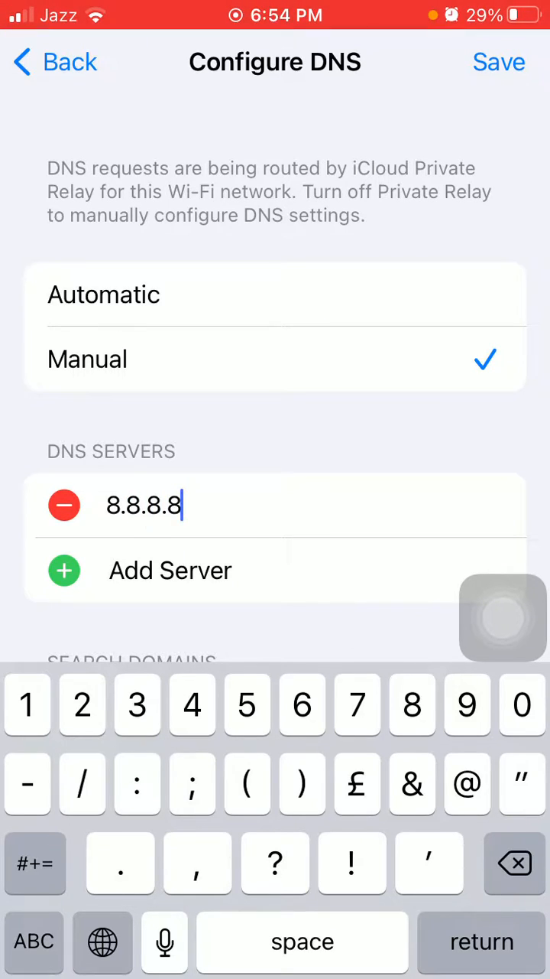
left_click(64, 569)
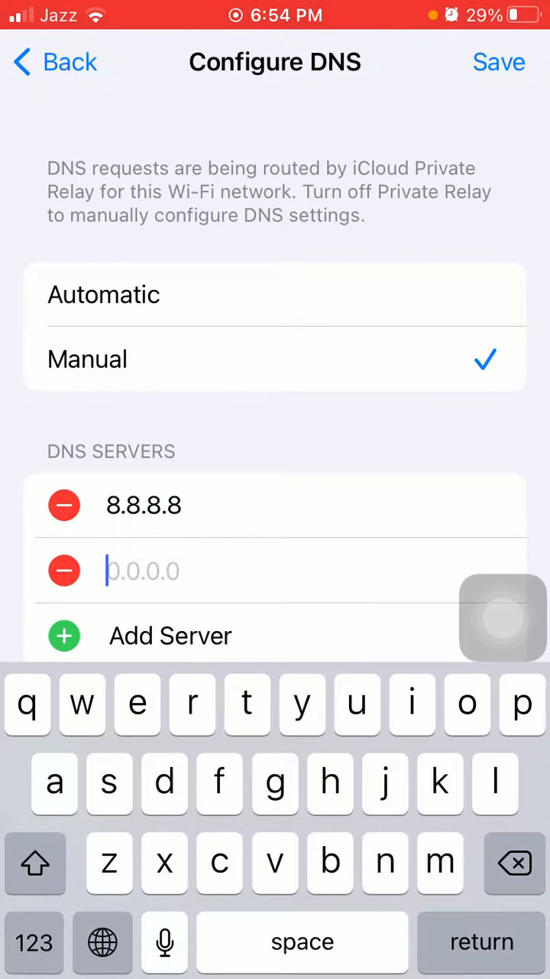
type("4")
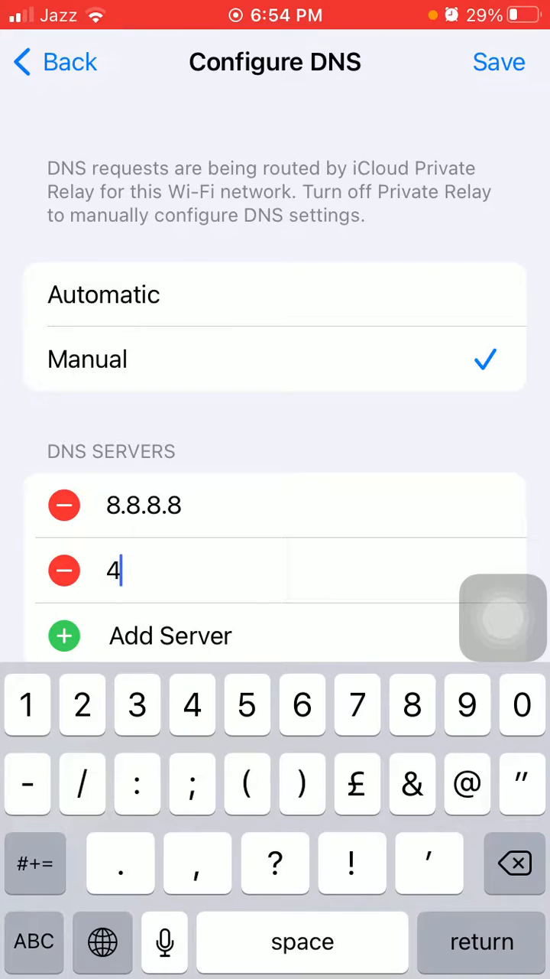
type(".4.")
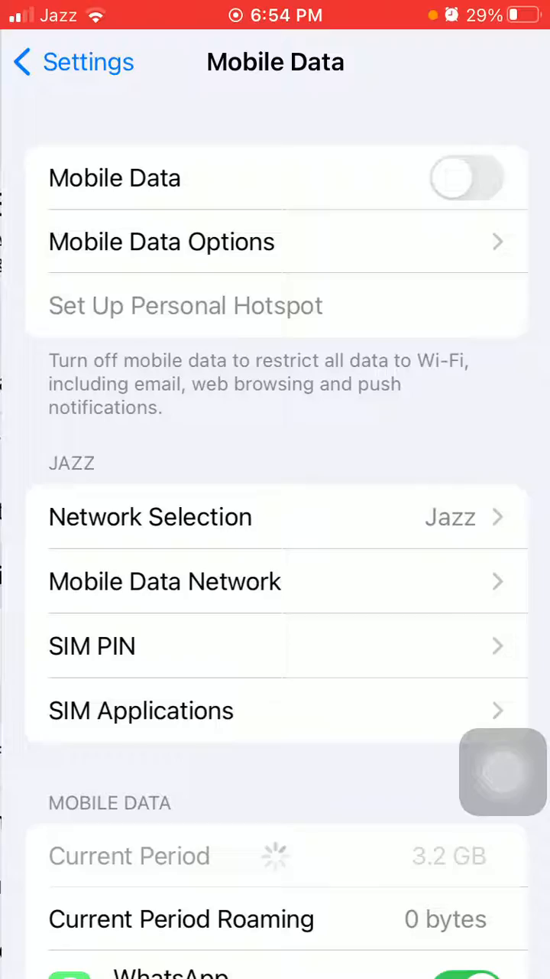
- Reset the mobile data usage statistics from the bottom of the Mobile Data page
scroll("down", 3)
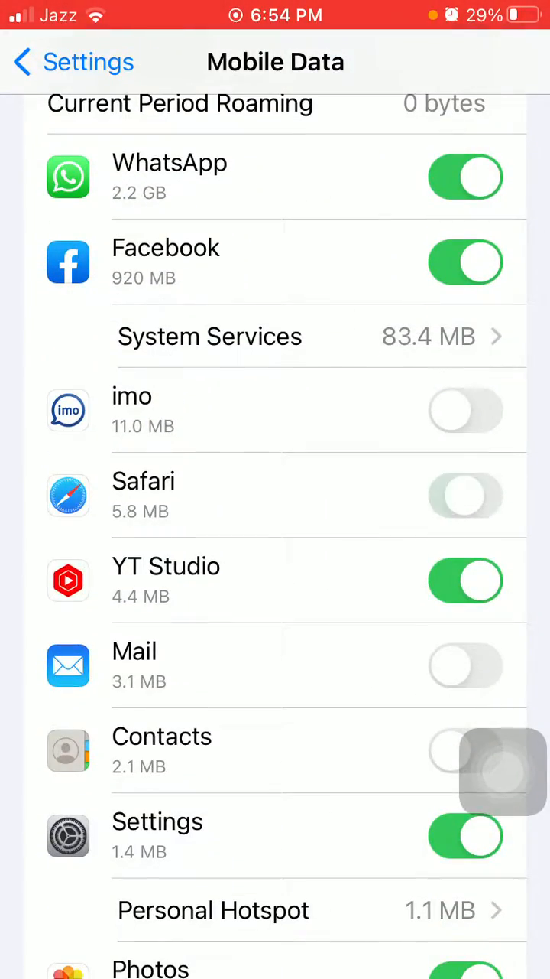
scroll("down", 3)
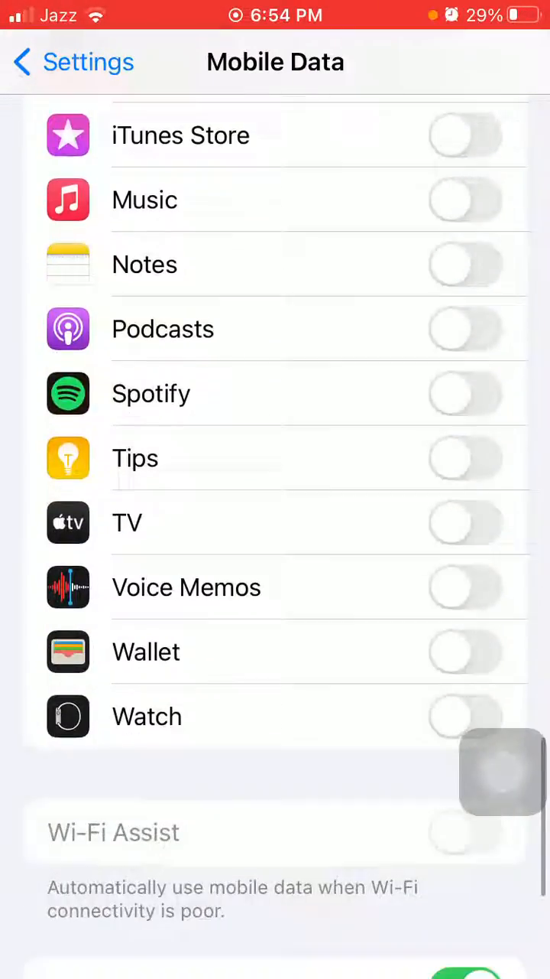
scroll("down", 3)
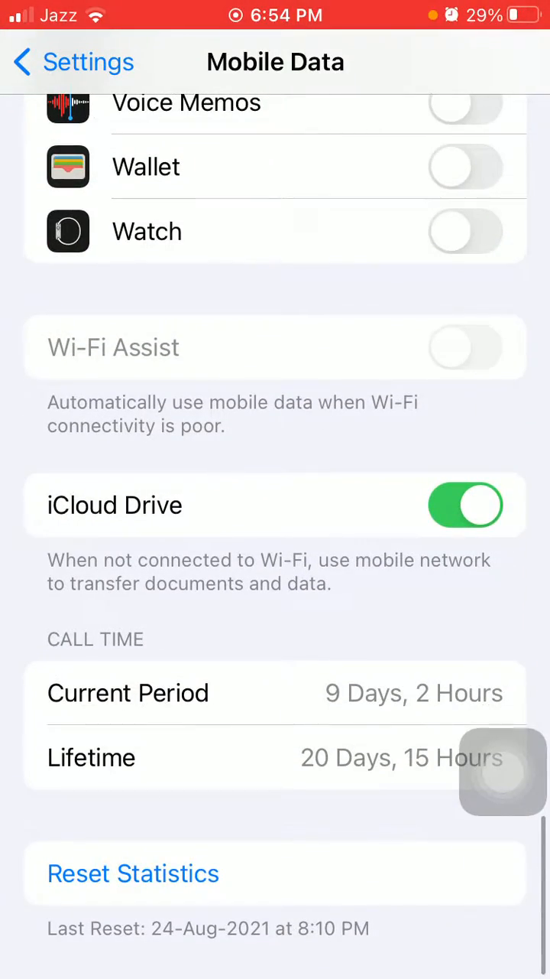
left_click(133, 873)
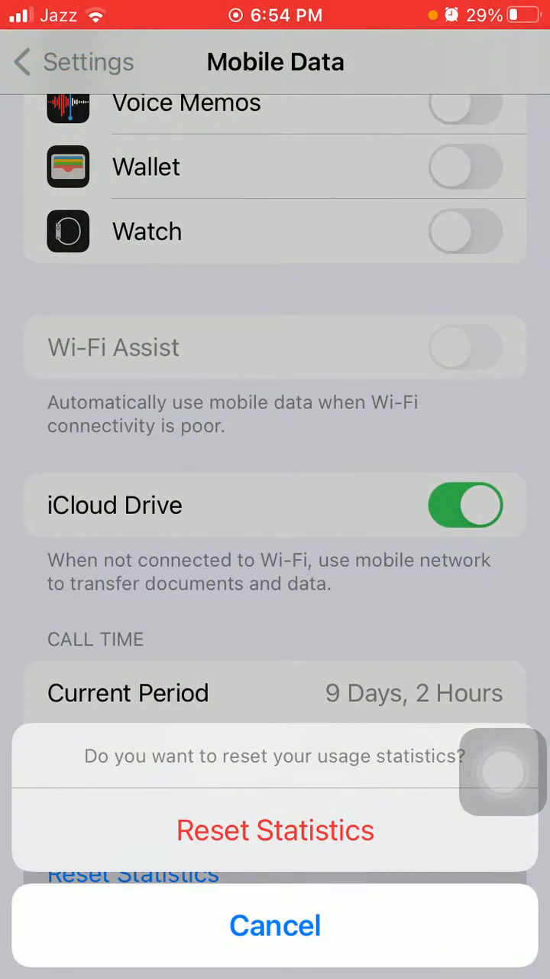
left_click(275, 829)
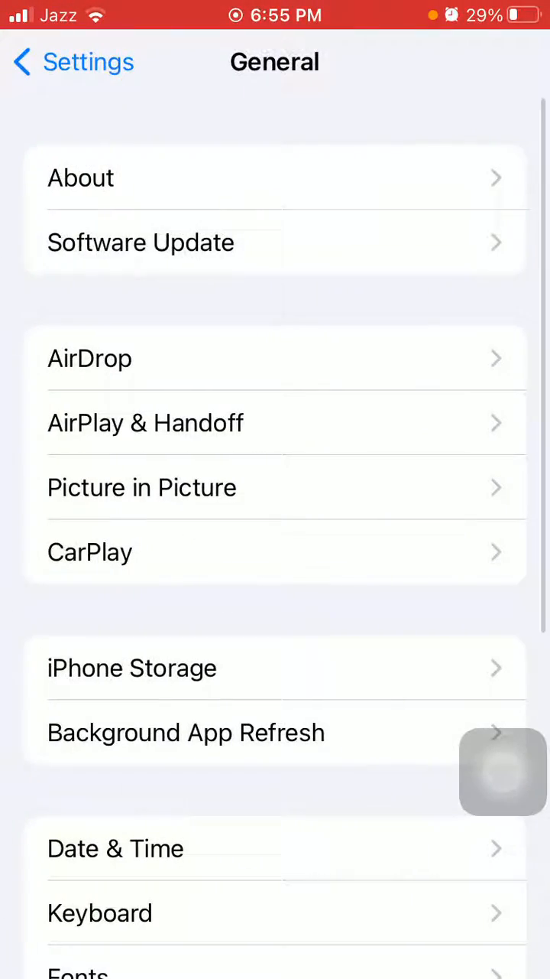
- Browse the General settings list down toward Transfer or Reset iPhone
left_click(140, 242)
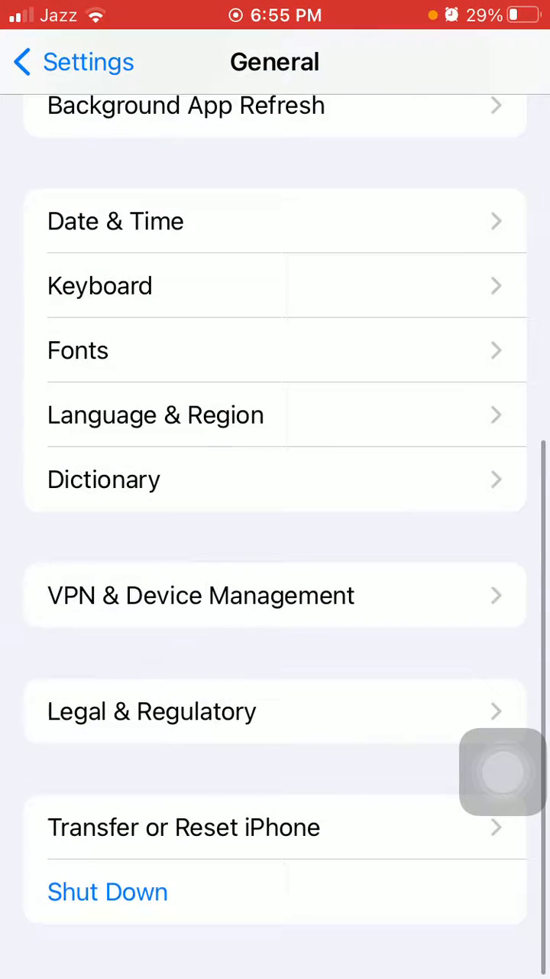
left_click(184, 826)
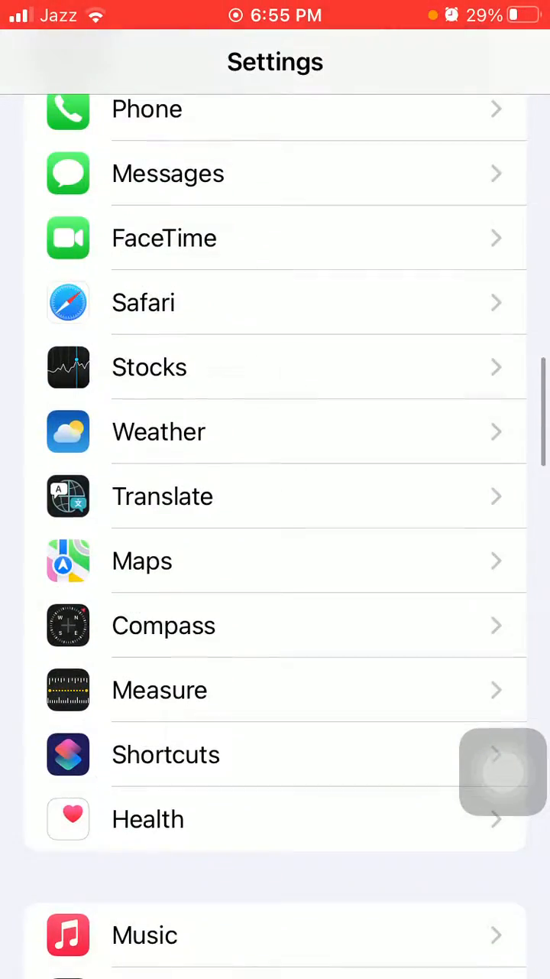
- Request clearing Safari's history and website data, reaching the confirmation prompt
left_click(144, 303)
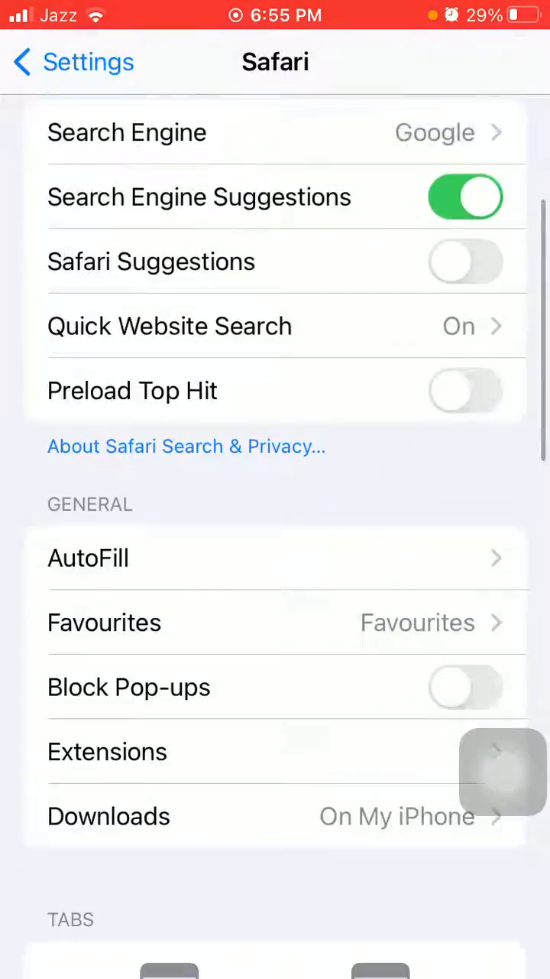
scroll("down", 3)
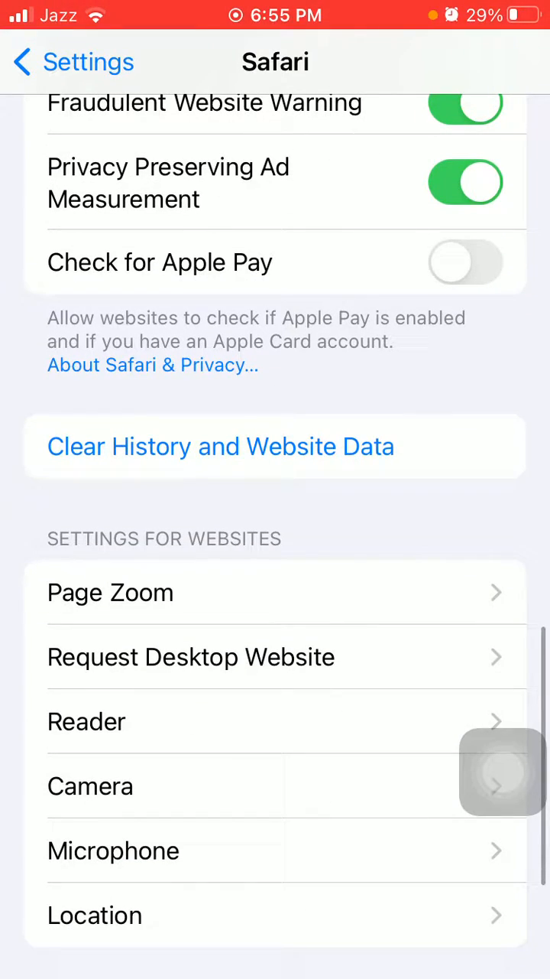
left_click(220, 447)
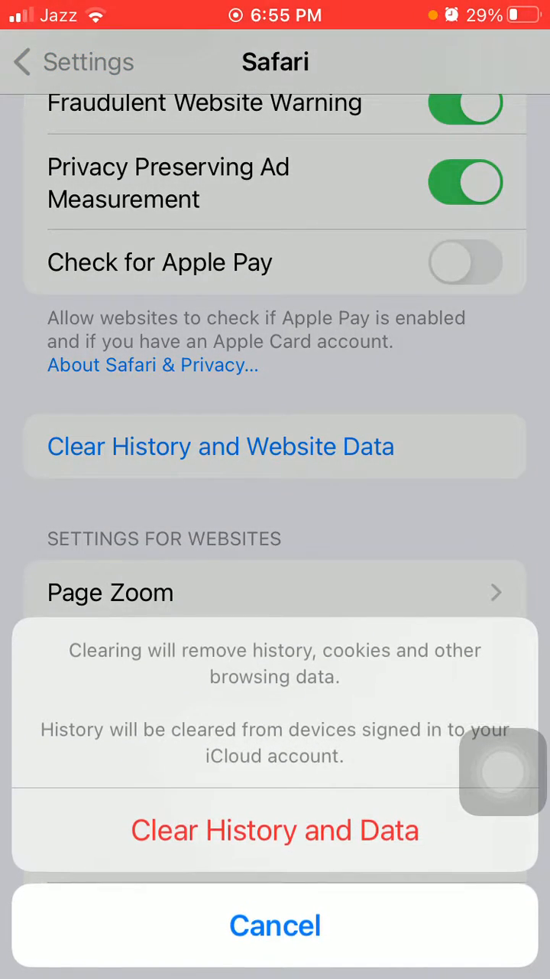